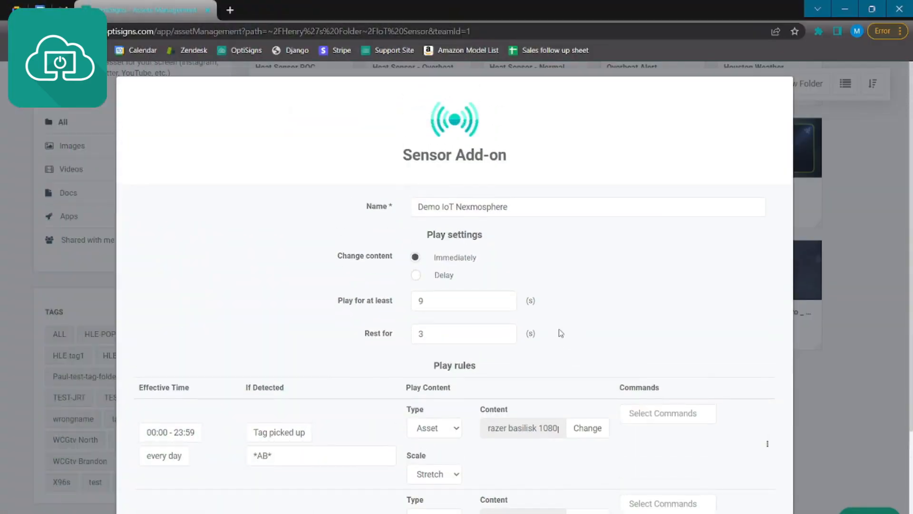
pyautogui.moveTo(604, 301)
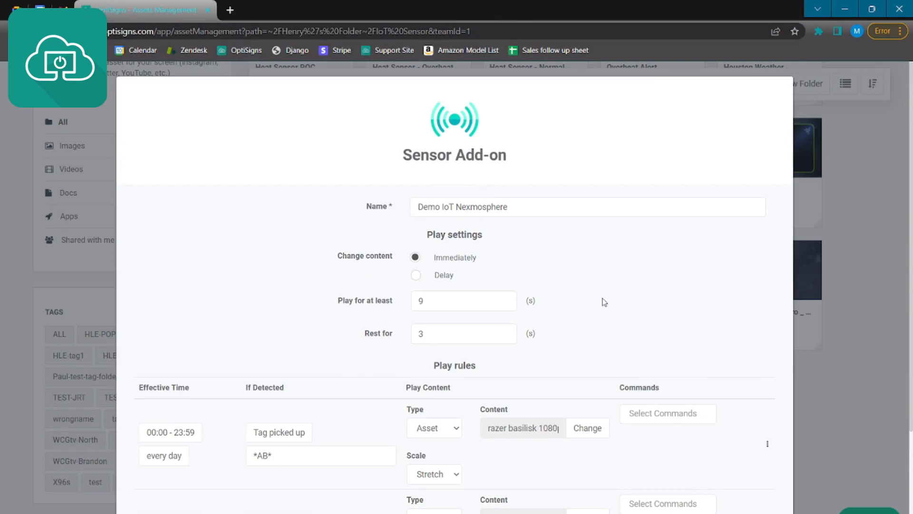
pyautogui.scroll(-3)
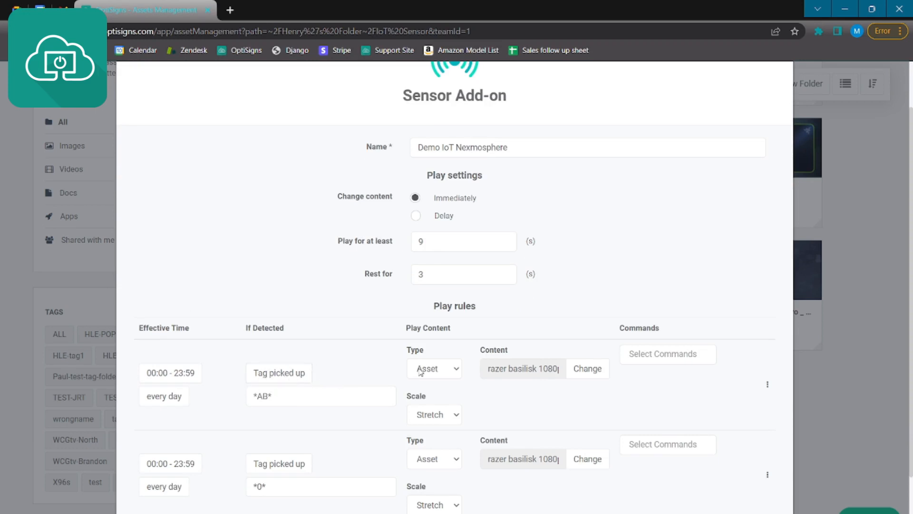
pyautogui.moveTo(458, 382)
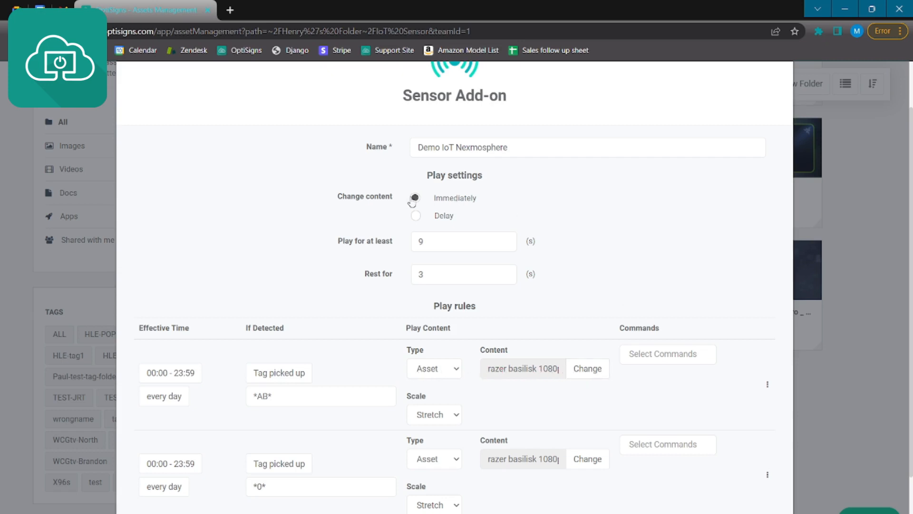
pyautogui.click(415, 197)
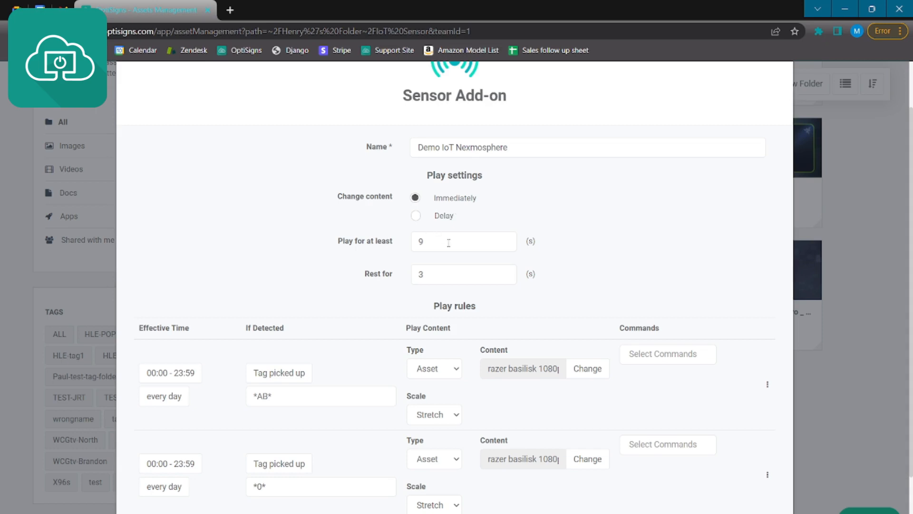
pyautogui.click(463, 241)
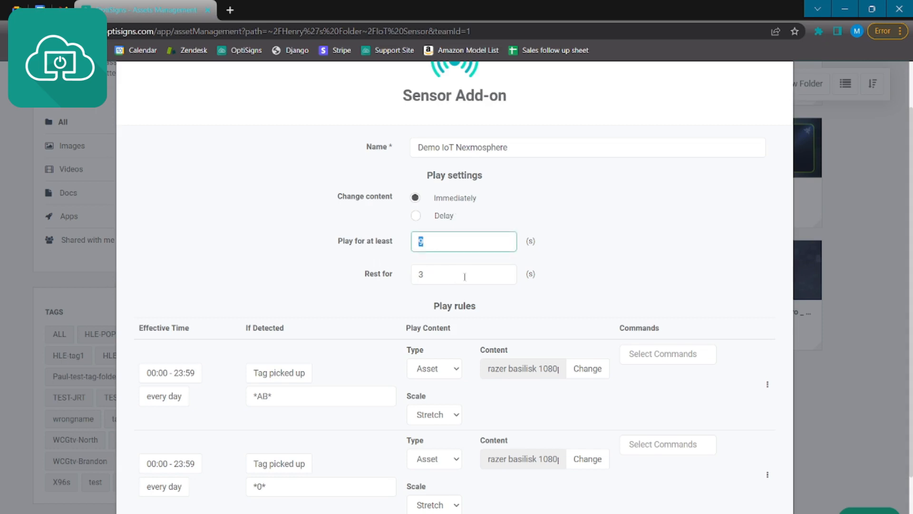
pyautogui.click(463, 274)
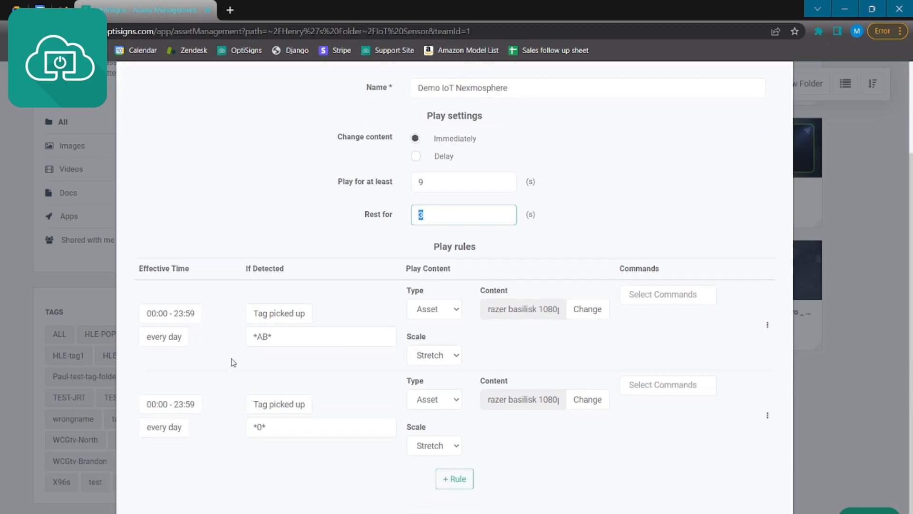
pyautogui.click(164, 426)
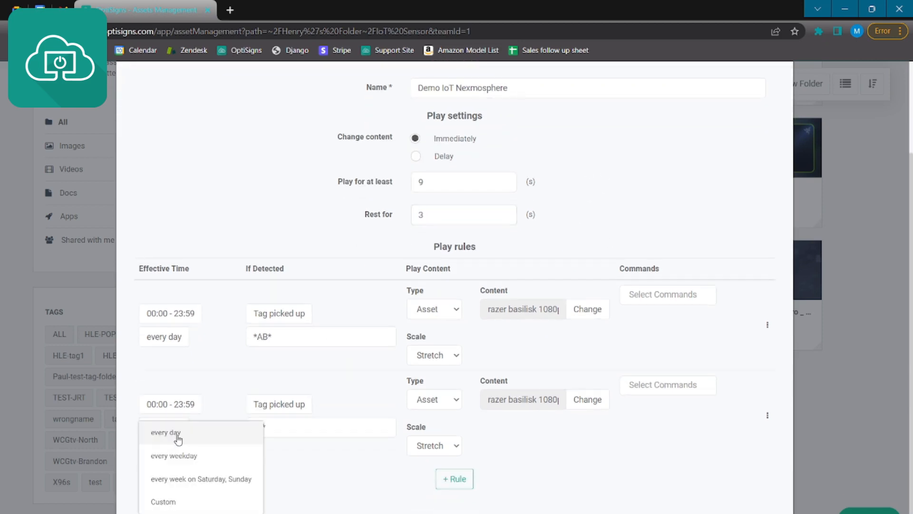
pyautogui.moveTo(194, 479)
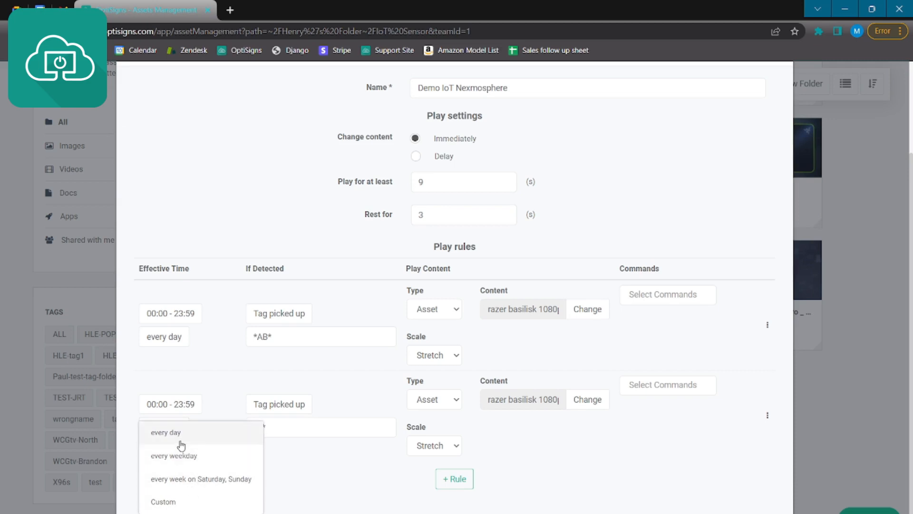
pyautogui.click(166, 432)
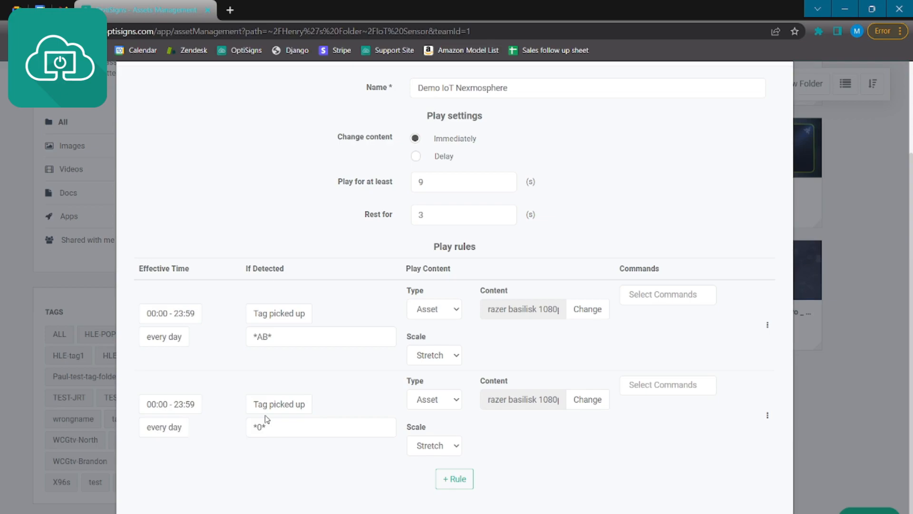